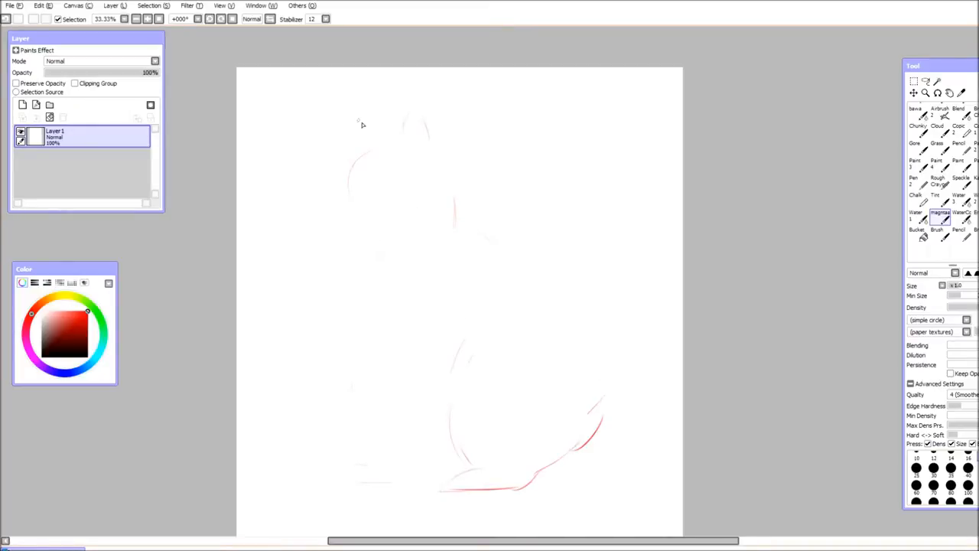
Sketch the bear's head, ears, face, muzzle, chest fur and front legs in red
left_click_drag(363, 122, 394, 188)
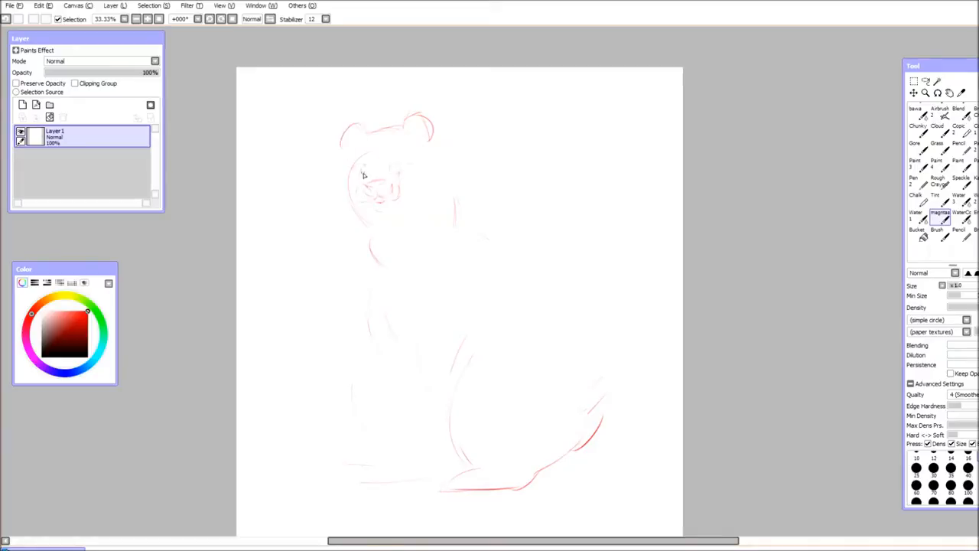
left_click_drag(363, 176, 382, 256)
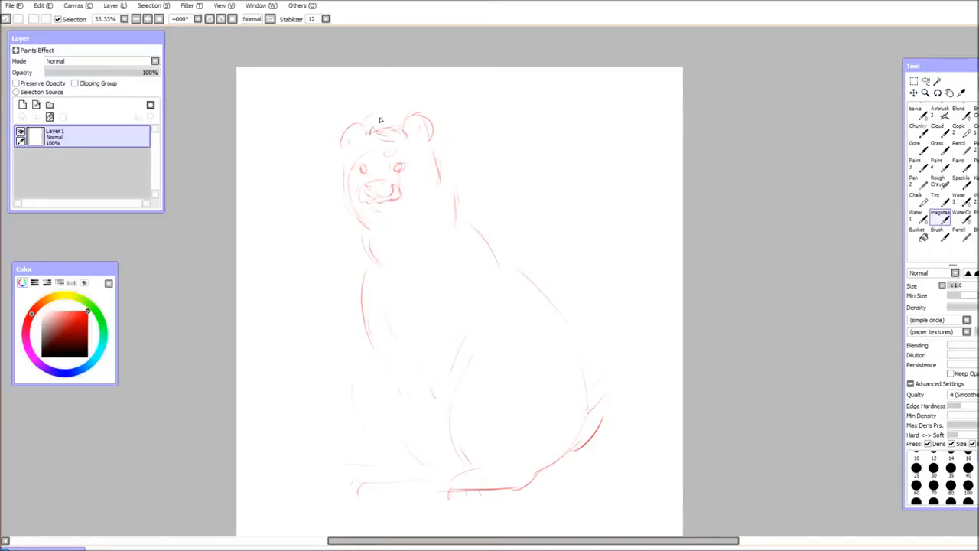
left_click_drag(428, 138, 459, 183)
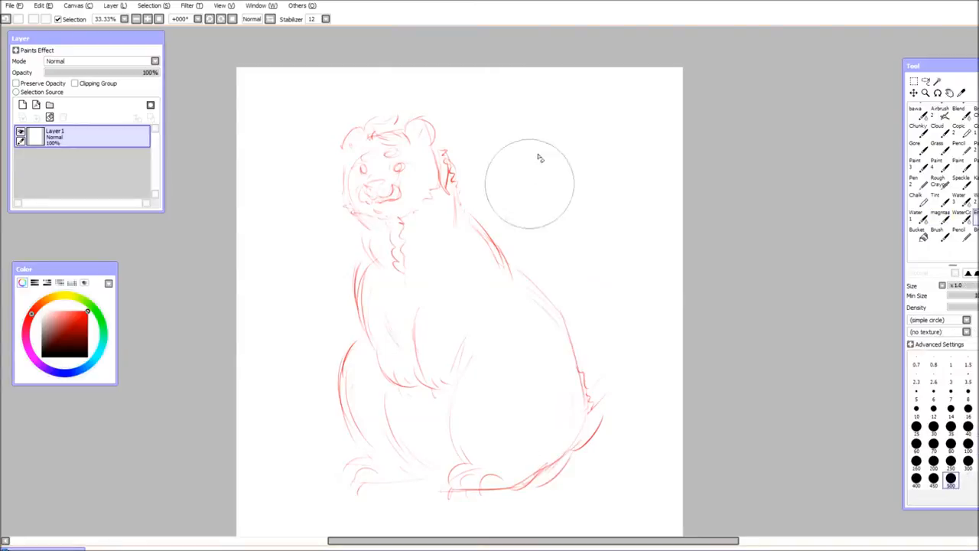
left_click(939, 213)
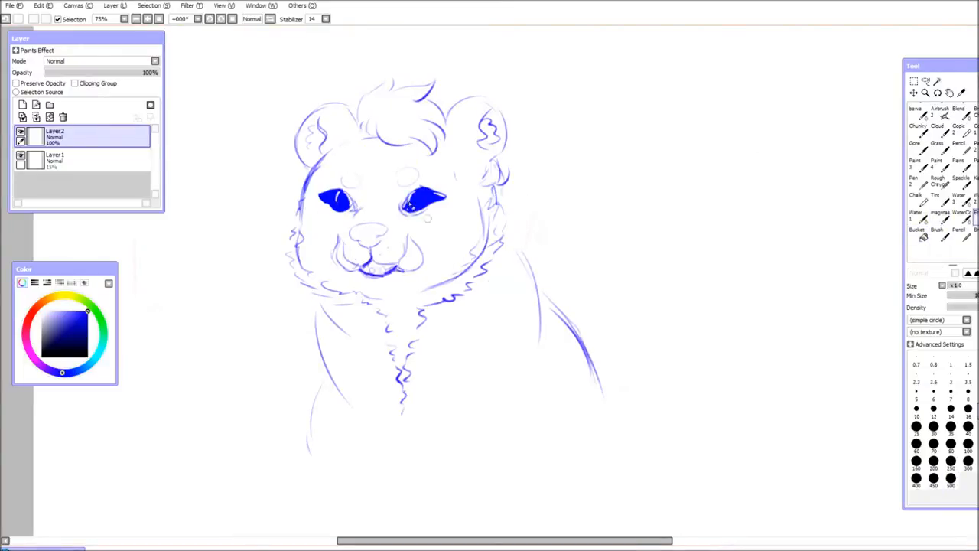
Sketch the bear's belly, legs and tail in blue and draw the bubble's music note
left_click(939, 212)
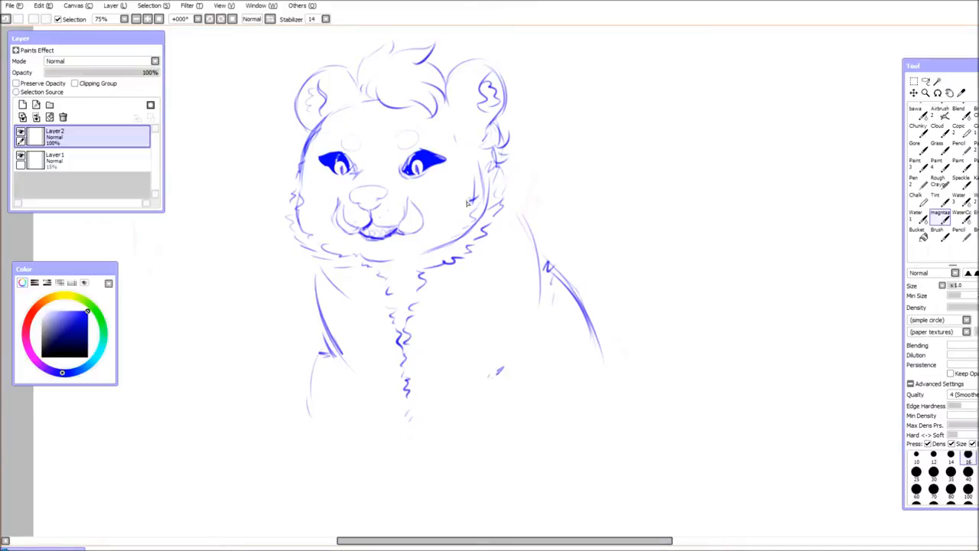
scroll("down", 3)
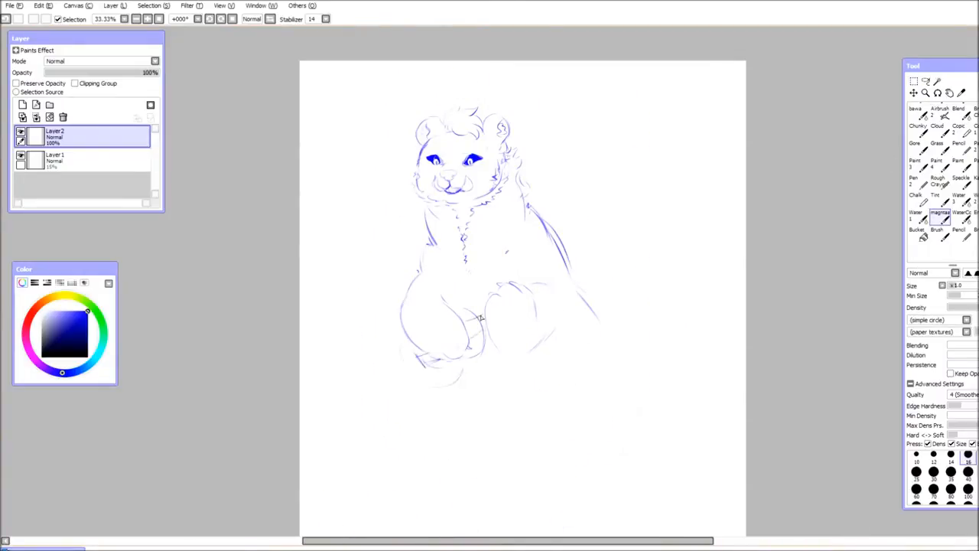
left_click_drag(482, 317, 566, 321)
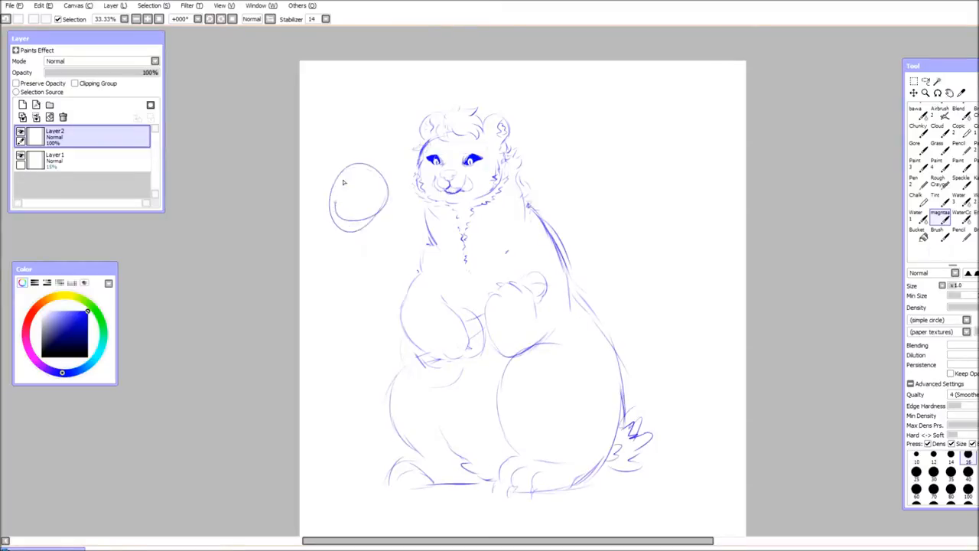
left_click_drag(359, 187, 375, 206)
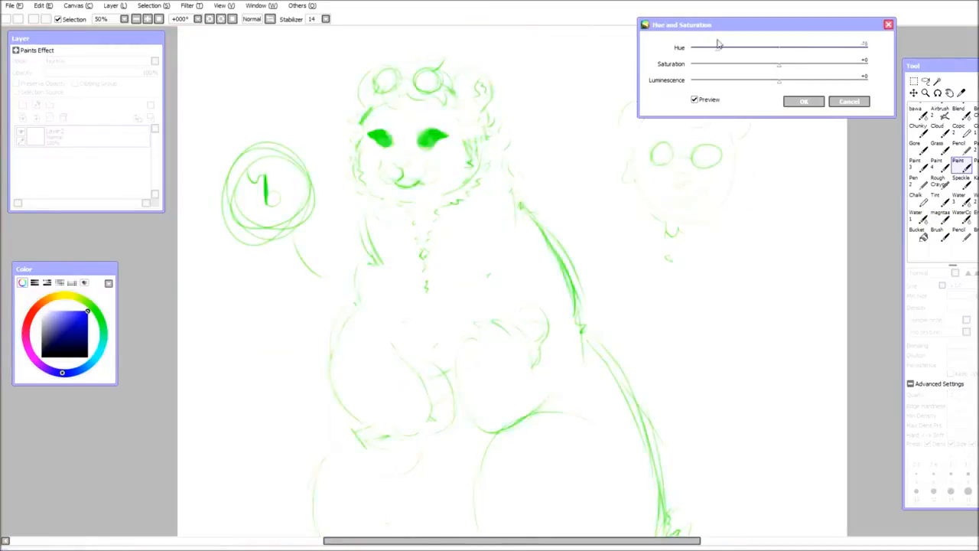
Shift the sketch lines' colour with Hue and Saturation and confirm it
left_click_drag(779, 80, 692, 80)
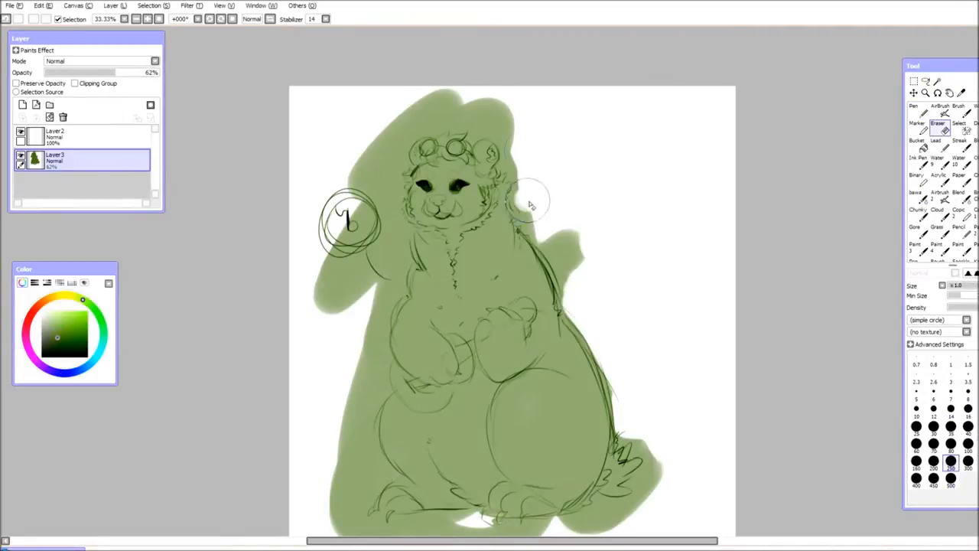
scroll("down", 3)
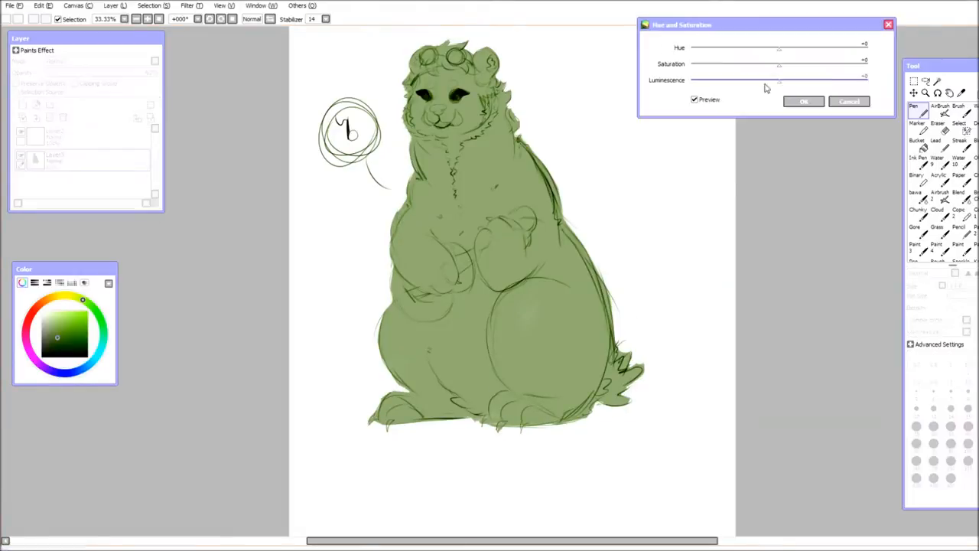
left_click(803, 101)
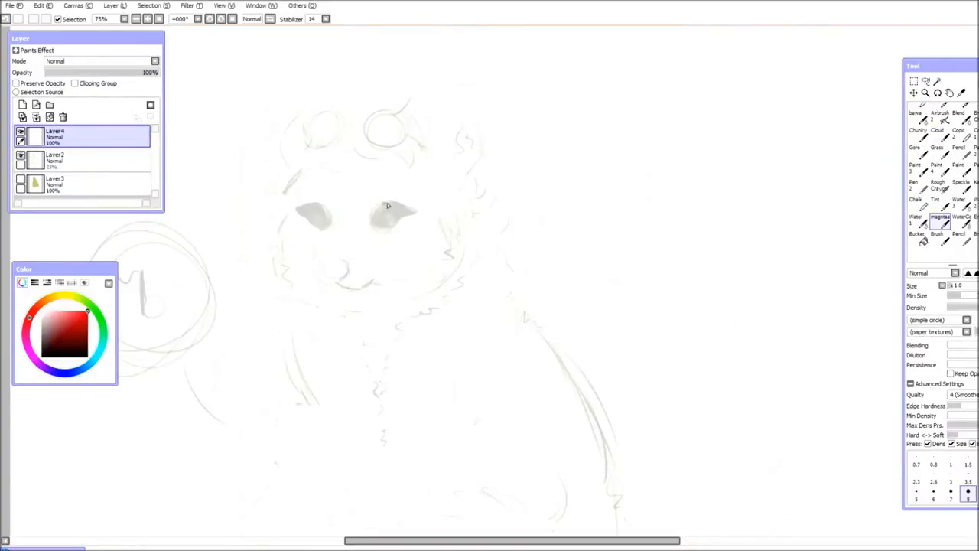
Ink the eyes, nose and toothy grin with chin in blue
left_click(67, 373)
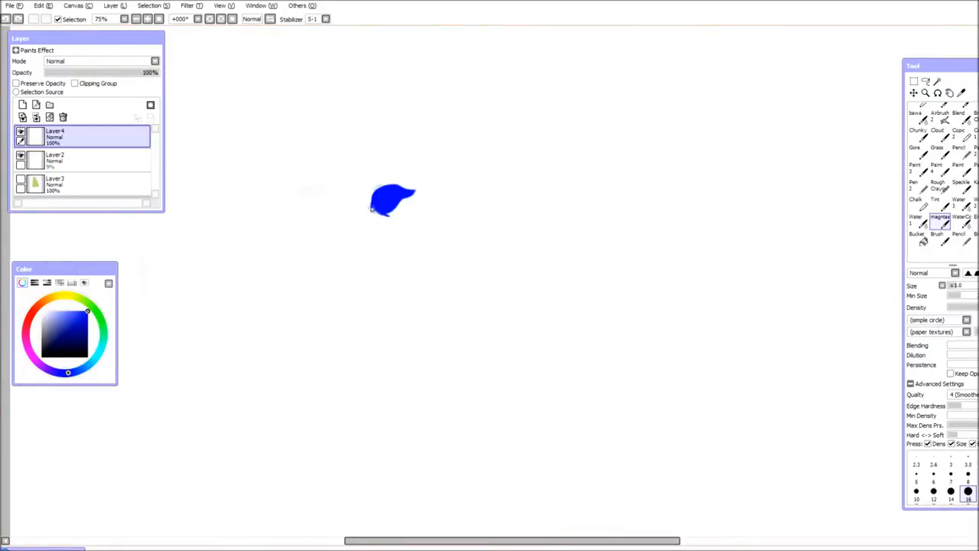
left_click(388, 201)
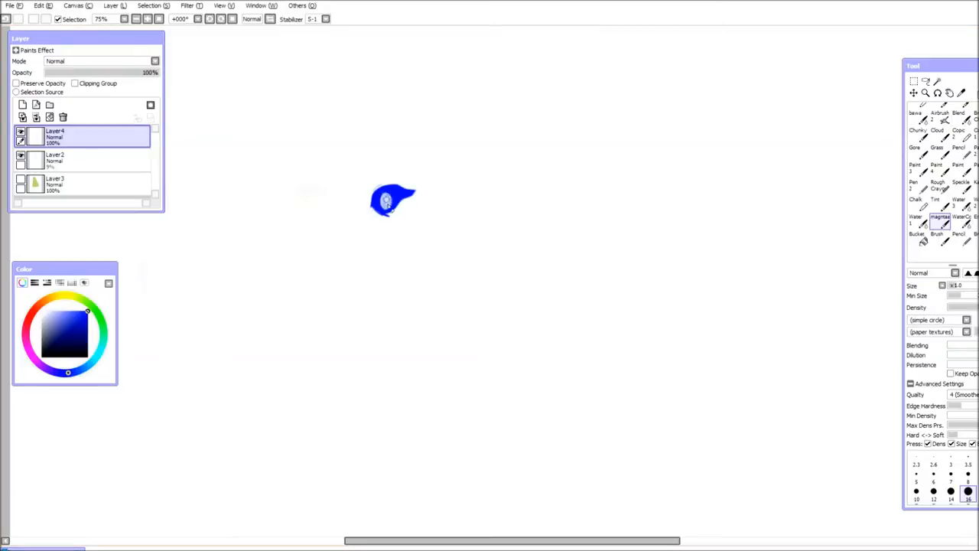
left_click_drag(302, 191, 337, 207)
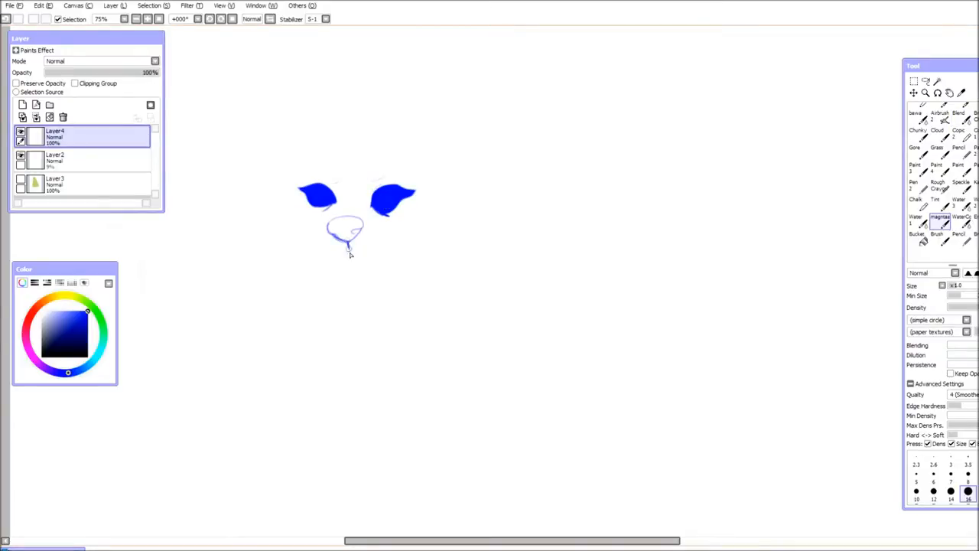
left_click(17, 20)
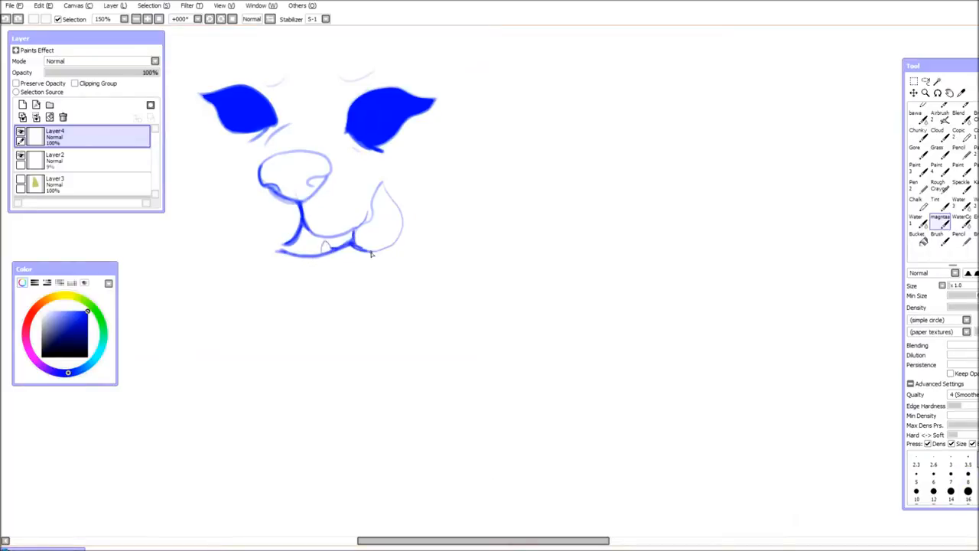
left_click_drag(306, 241, 390, 248)
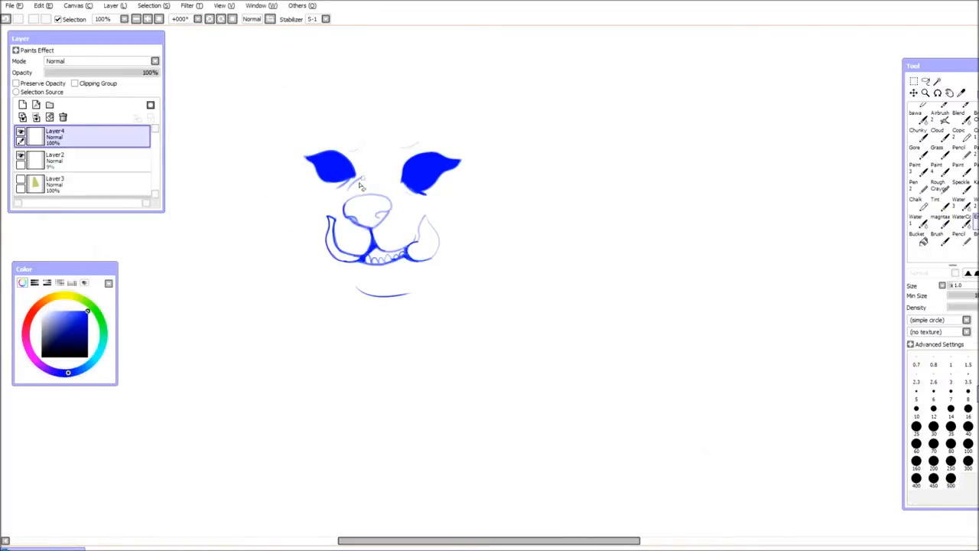
Add a new layer, remove the extra empty layer, and return to the inking brush
left_click(940, 221)
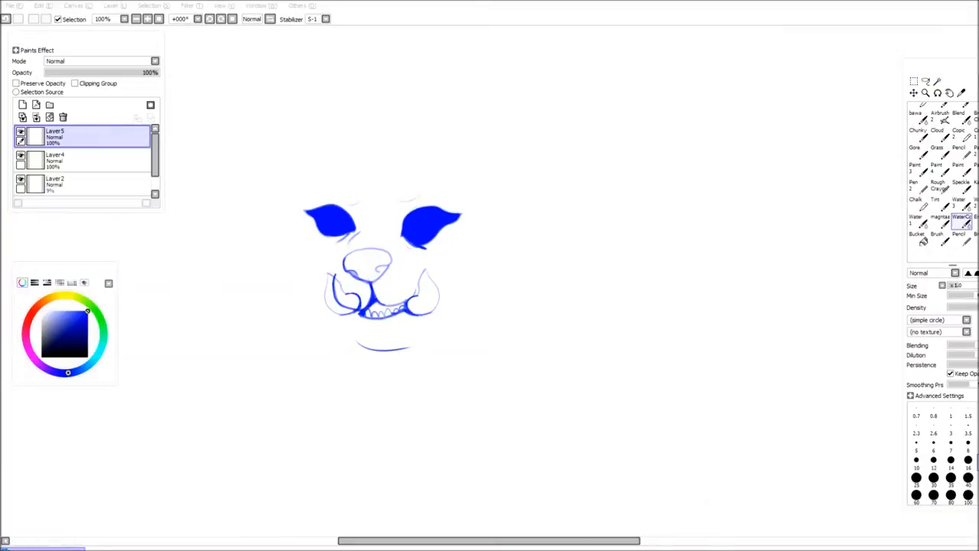
left_click(63, 116)
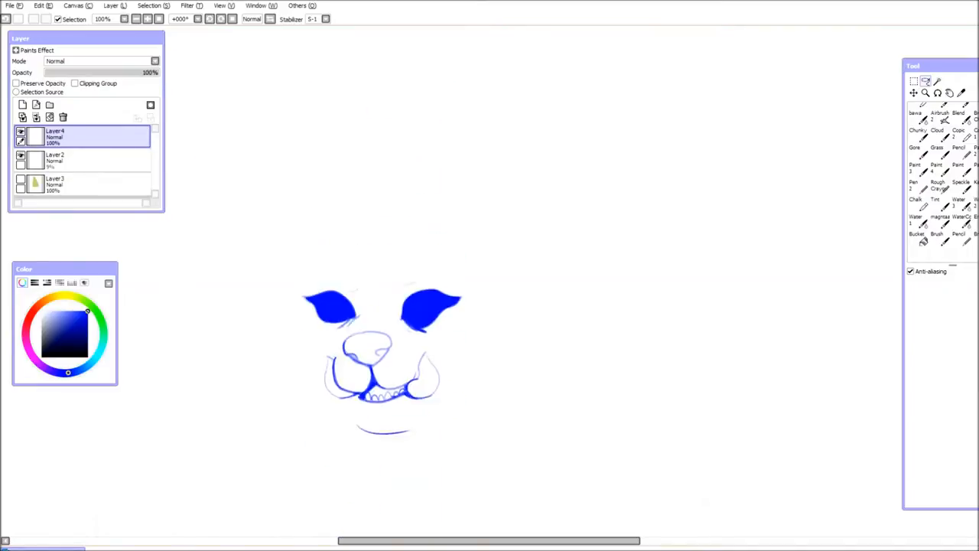
left_click(940, 220)
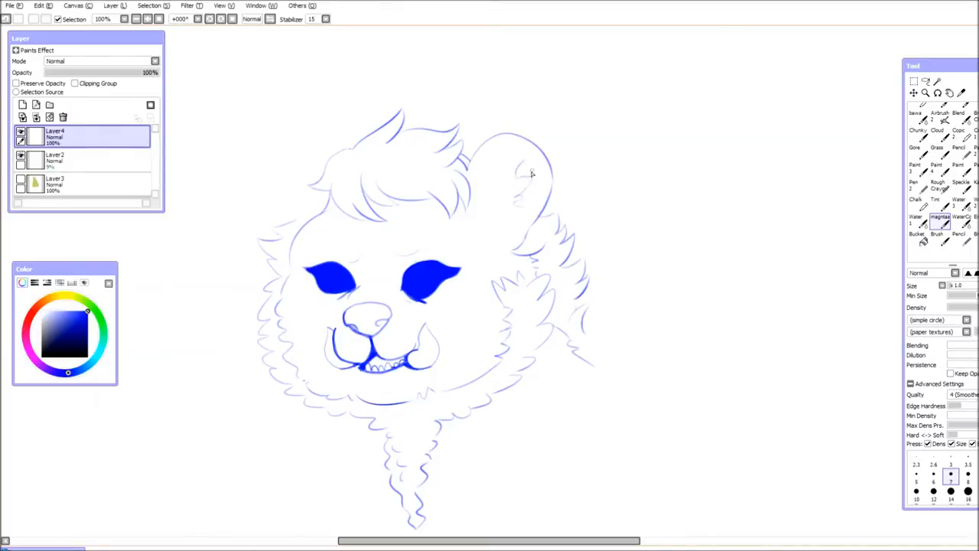
Ink the bold outline of the bear's head, back and body, then add a line-art layer
scroll("down", 3)
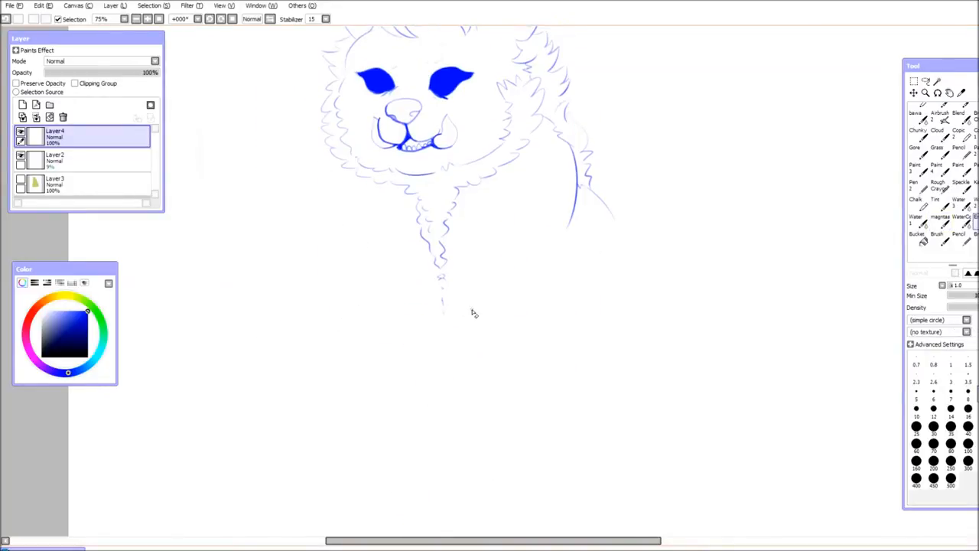
left_click(940, 221)
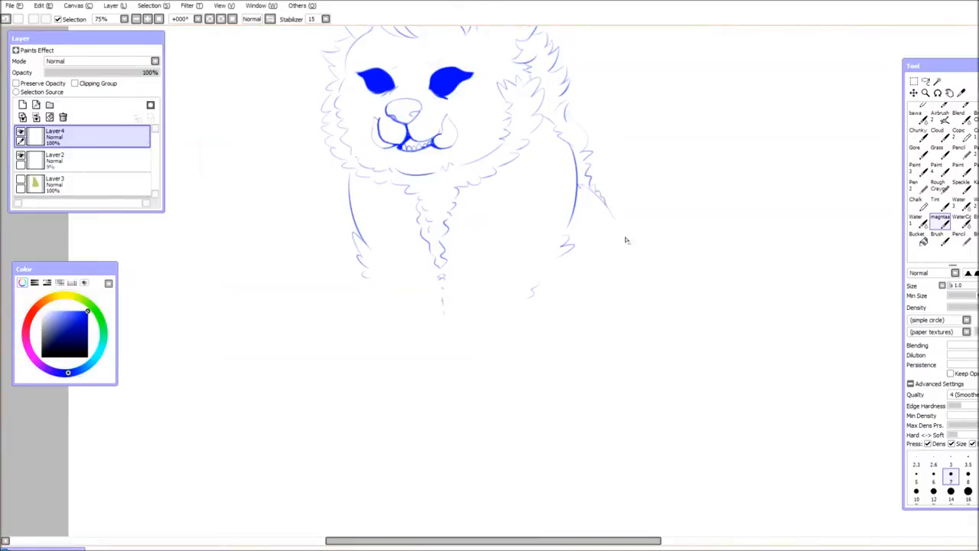
left_click_drag(604, 191, 669, 374)
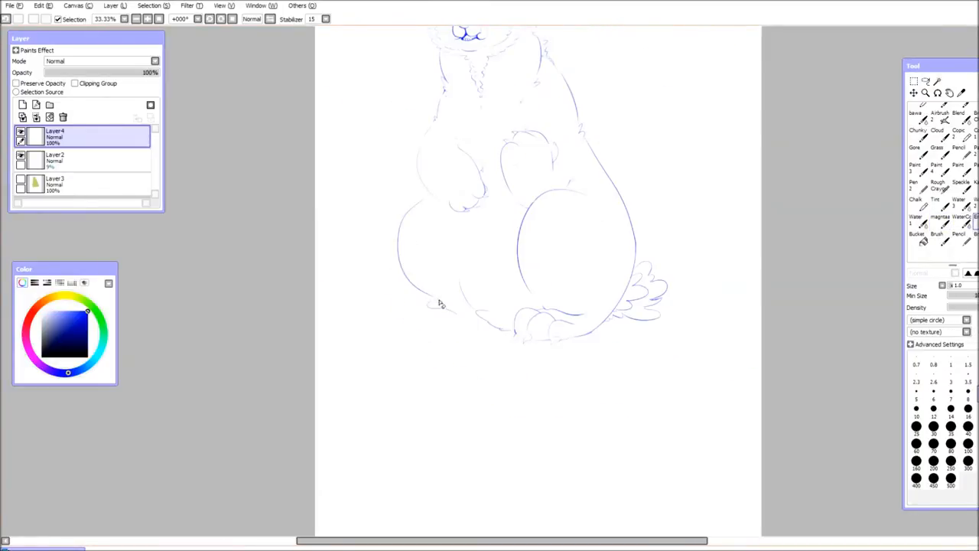
left_click(942, 220)
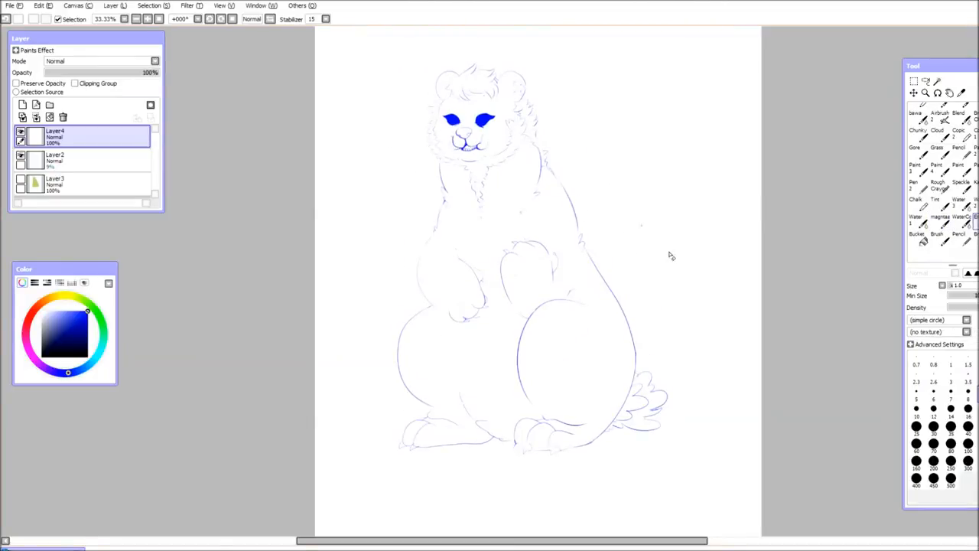
left_click(940, 220)
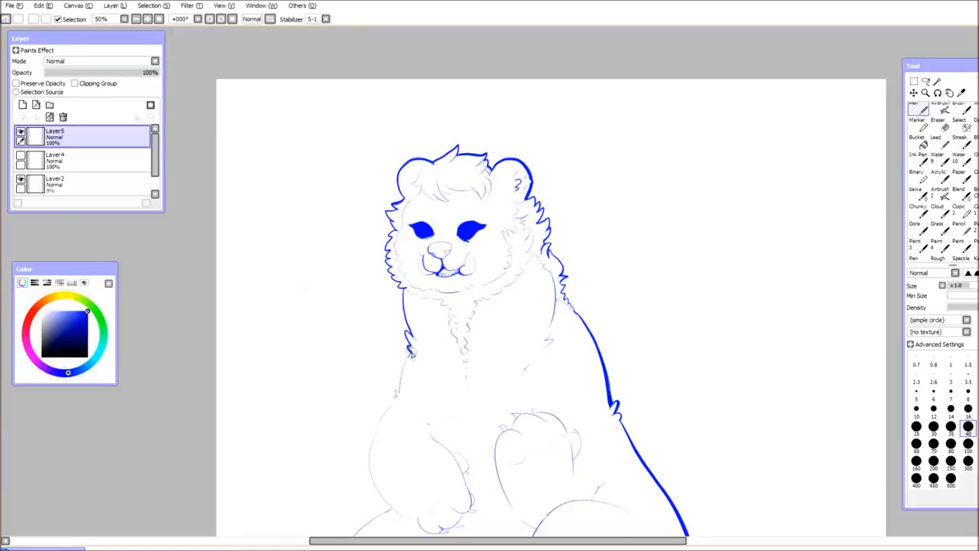
Ink bold outlines around the bear's left and right legs and feet
scroll("down", 3)
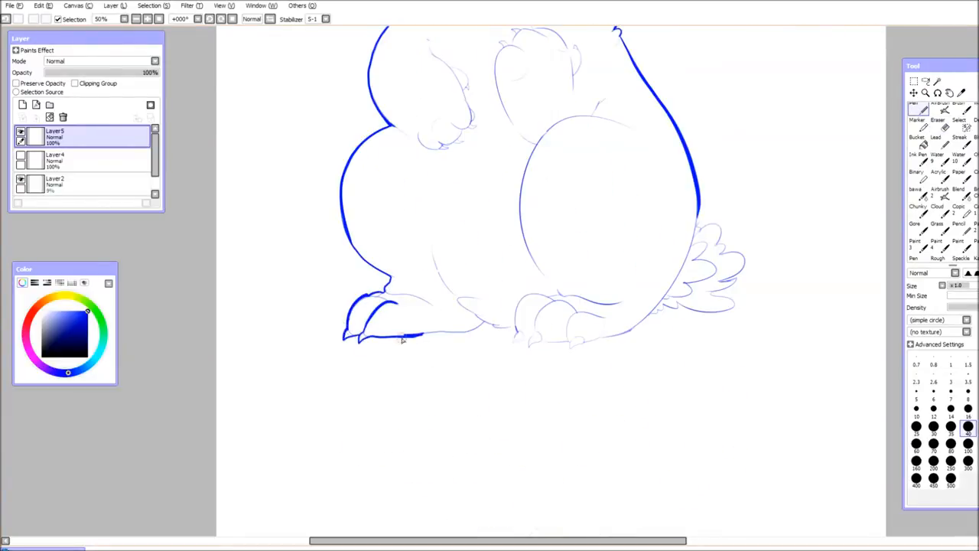
left_click_drag(401, 341, 528, 343)
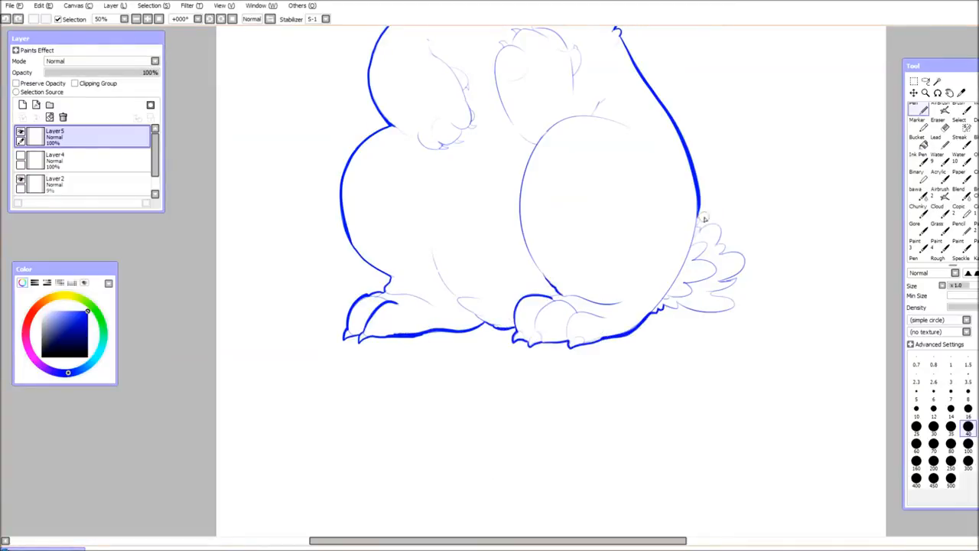
left_click_drag(700, 222, 734, 306)
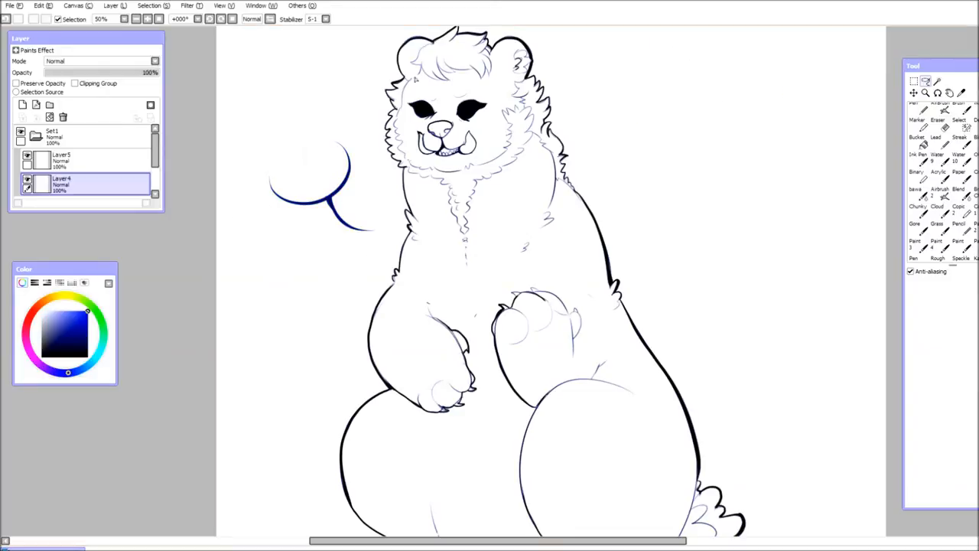
Shift the speech bubble outline's hue toward dark red with Hue and Saturation
left_click(186, 5)
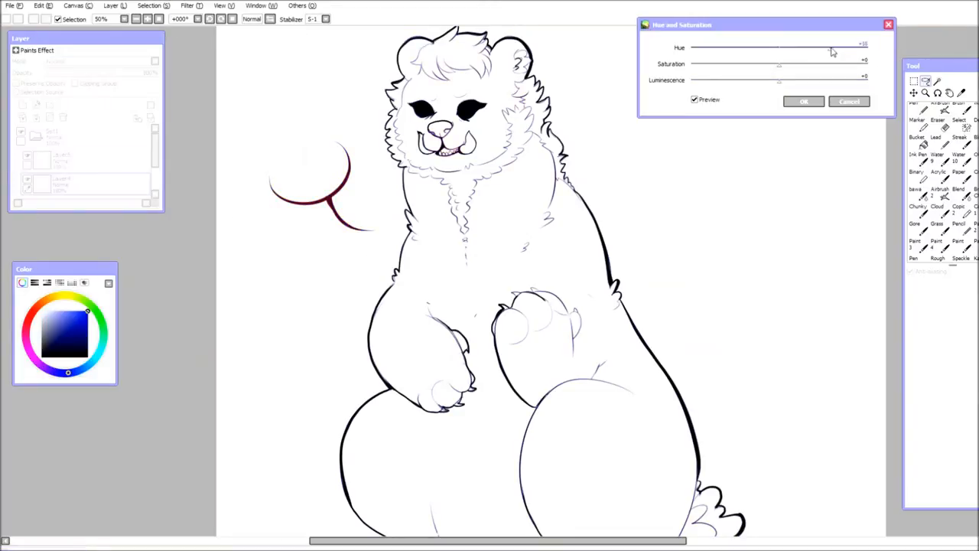
left_click(803, 101)
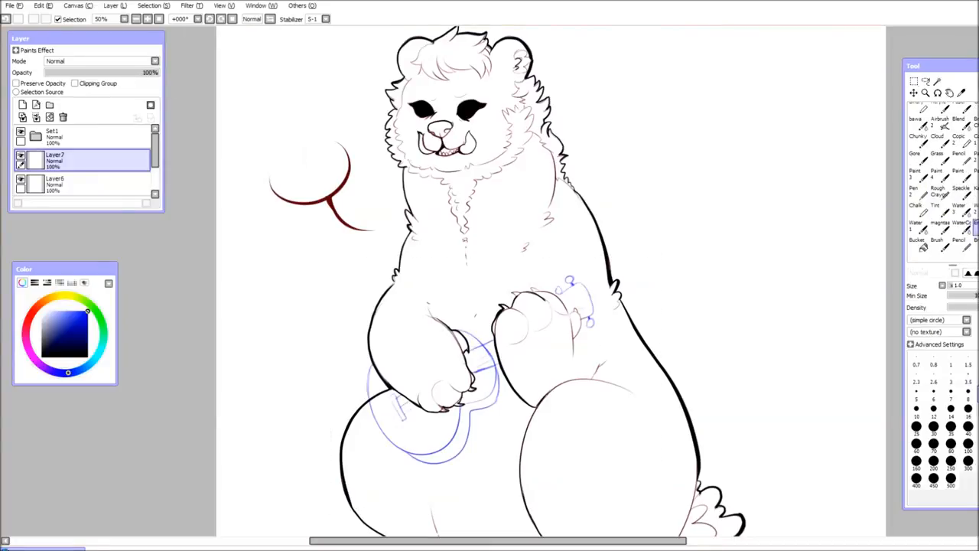
Switch over to inking the ukulele
left_click(915, 106)
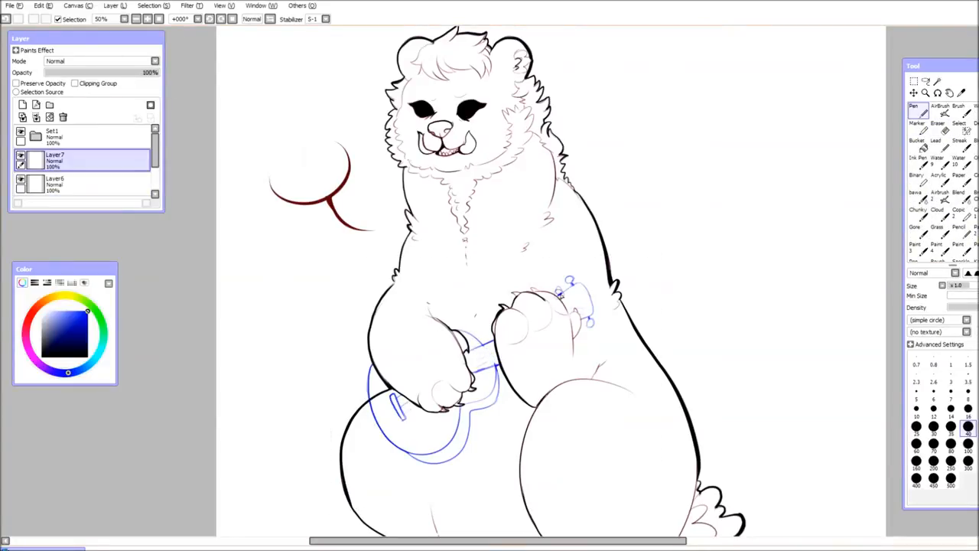
left_click(186, 5)
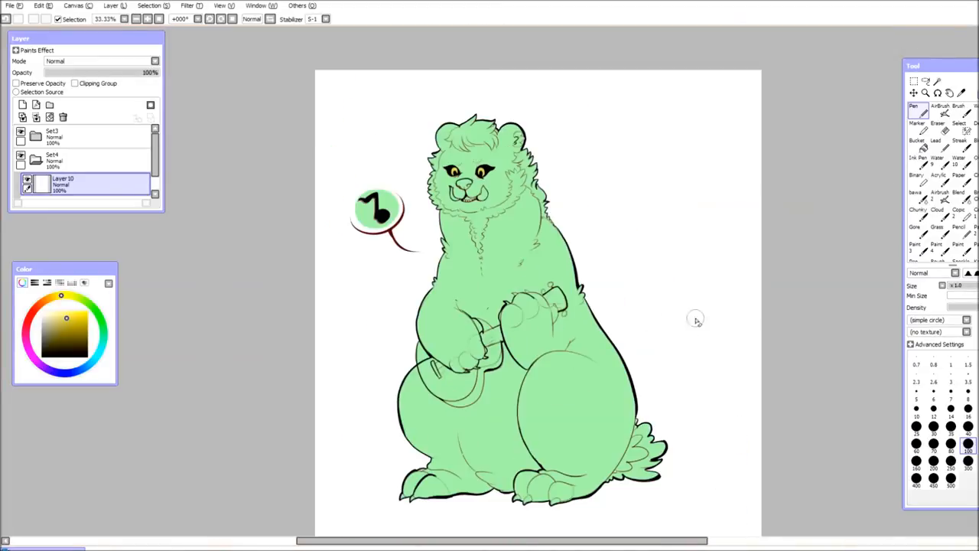
Darken the bear's base colour to olive green using Hue and Saturation
left_click(949, 93)
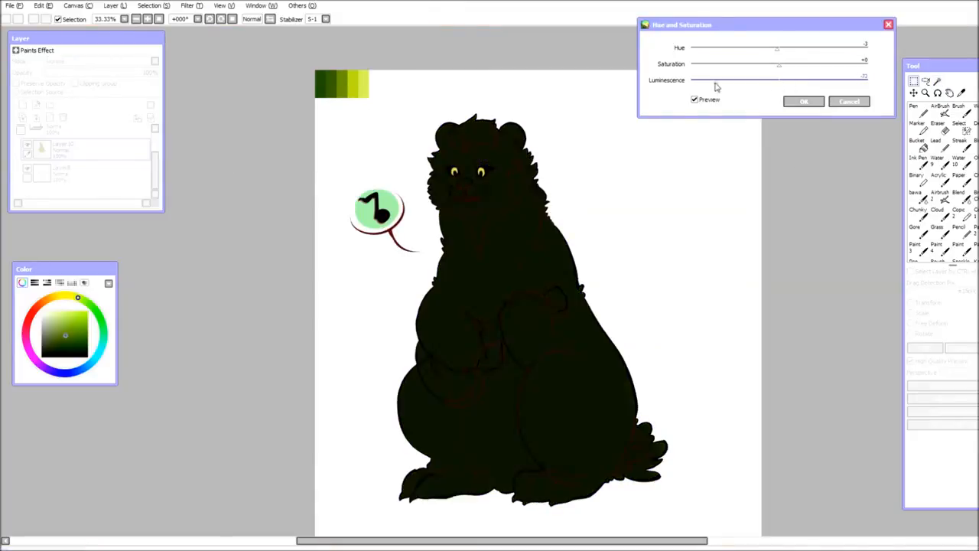
left_click(803, 101)
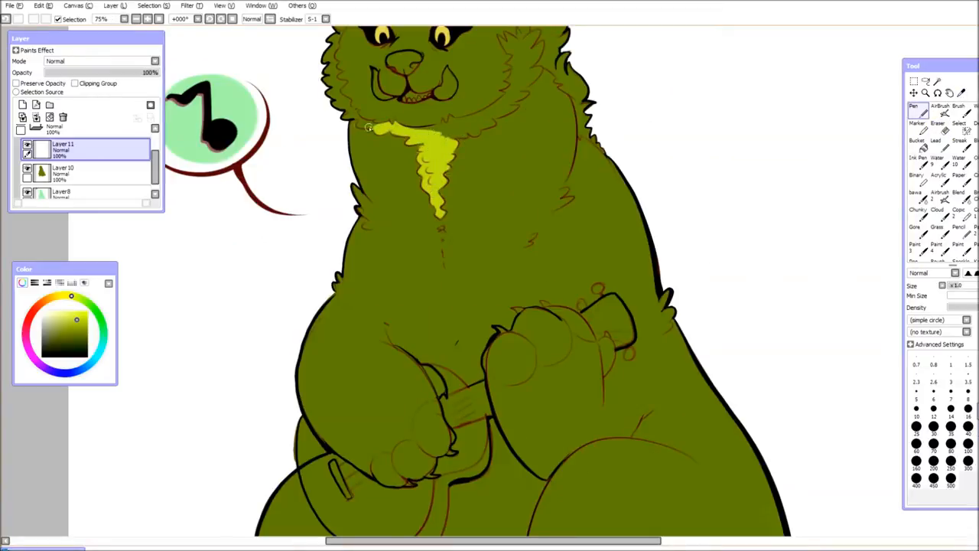
Paint yellow-green fur down the chest and around the bear's face
left_click_drag(370, 126, 329, 99)
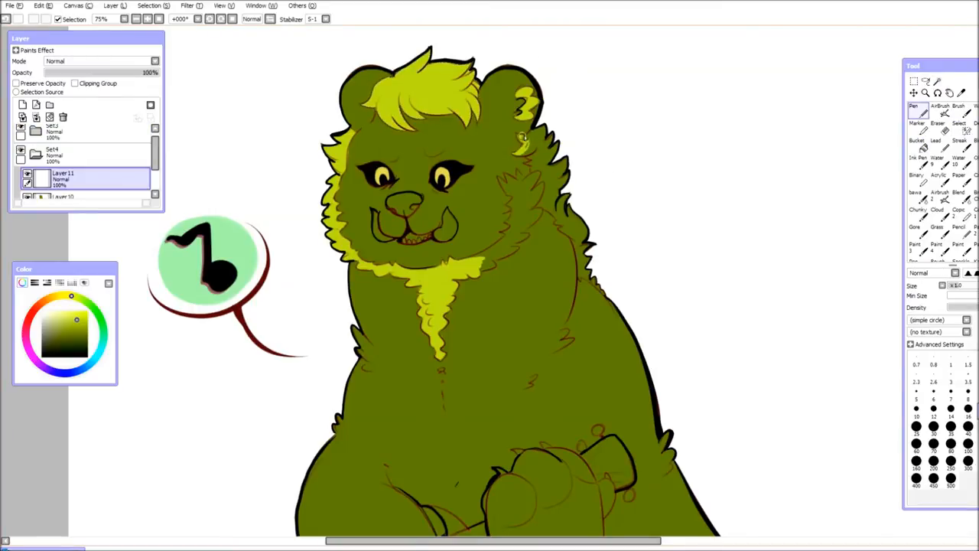
left_click_drag(535, 138, 566, 229)
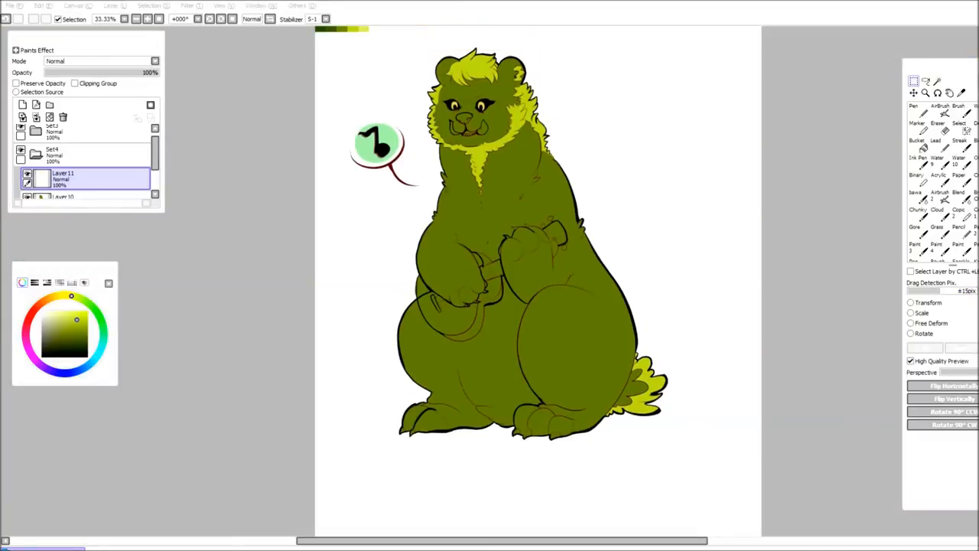
Paint the paws, toes and bubble yellow-green, then select Layer9 to colour the ukulele
left_click(10, 5)
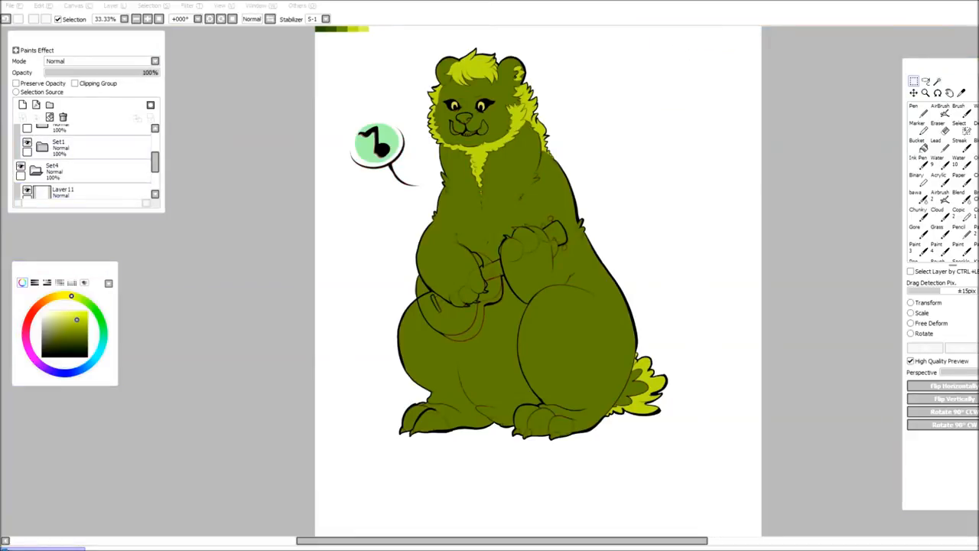
left_click(917, 106)
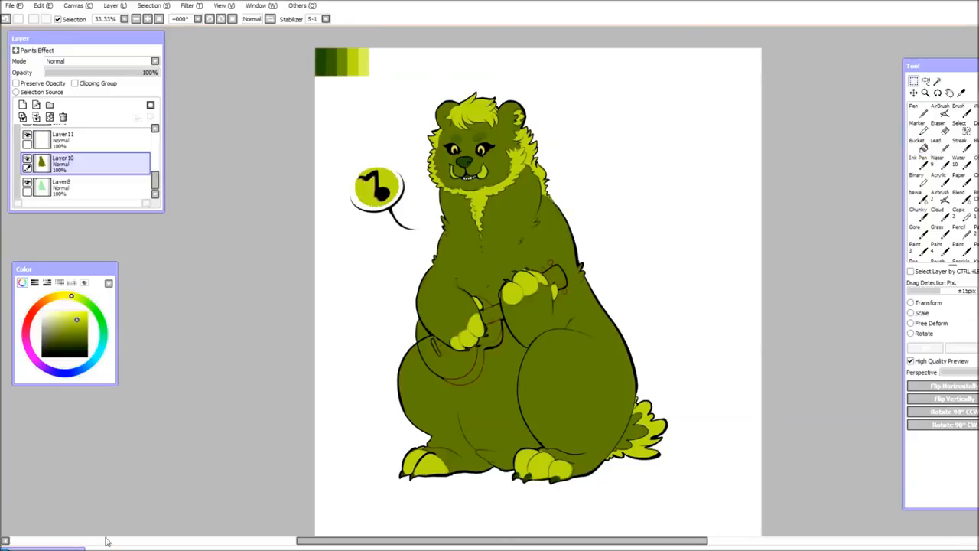
left_click(61, 188)
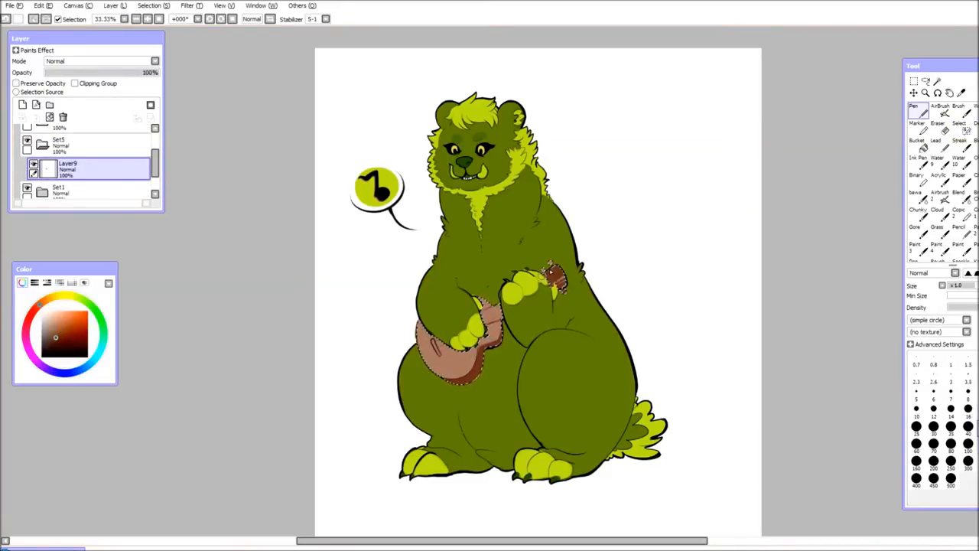
Add lighter wood and strings to the ukulele and lower a sketch layer's opacity
left_click(916, 140)
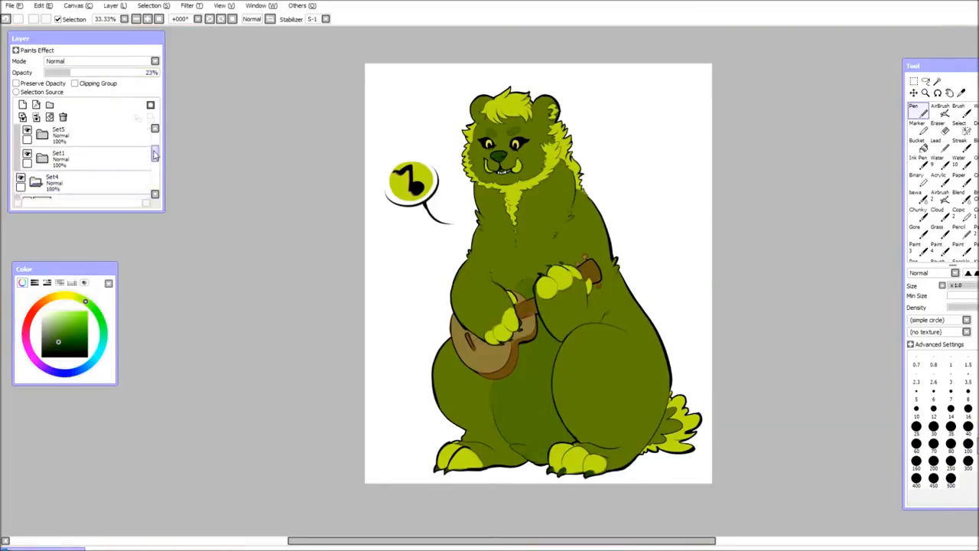
left_click(10, 5)
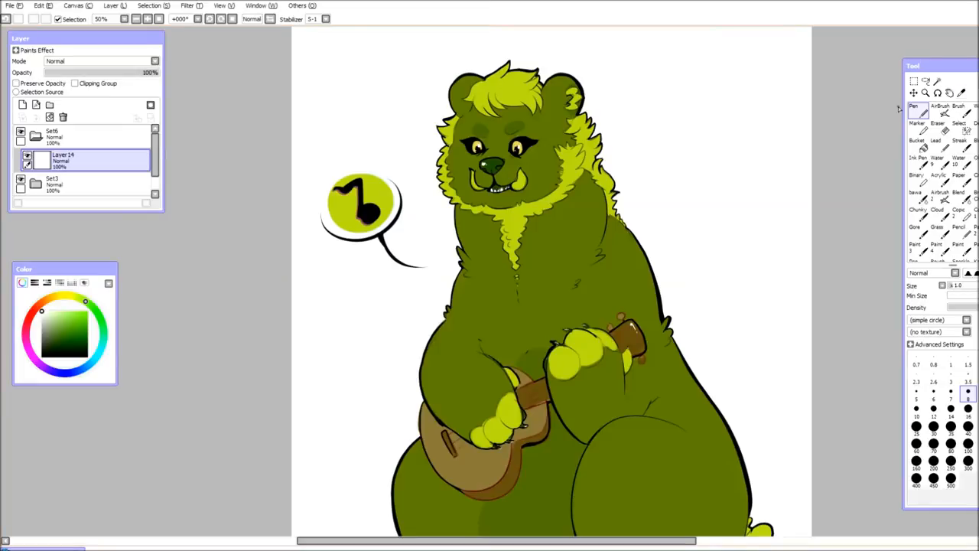
Add Layer 15 and shade the bear's arms, belly and outline darker green
left_click(961, 93)
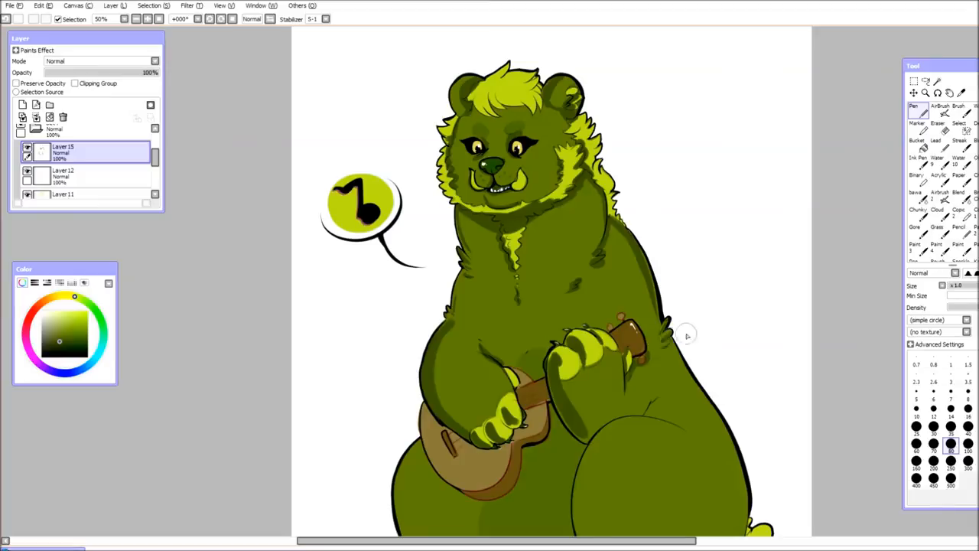
scroll("down", 3)
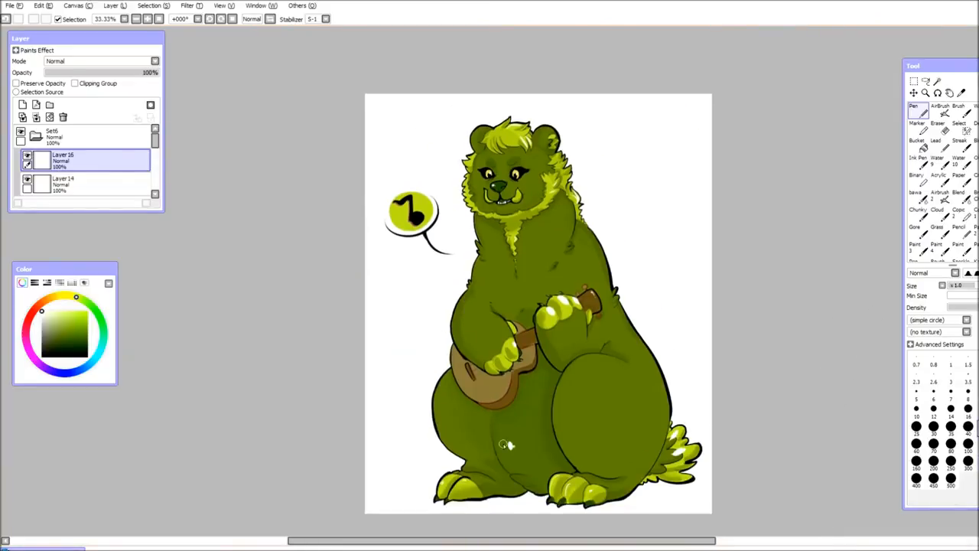
Paint a glossy highlight on the bear's belly and touch up feet and toes
left_click_drag(145, 72, 71, 72)
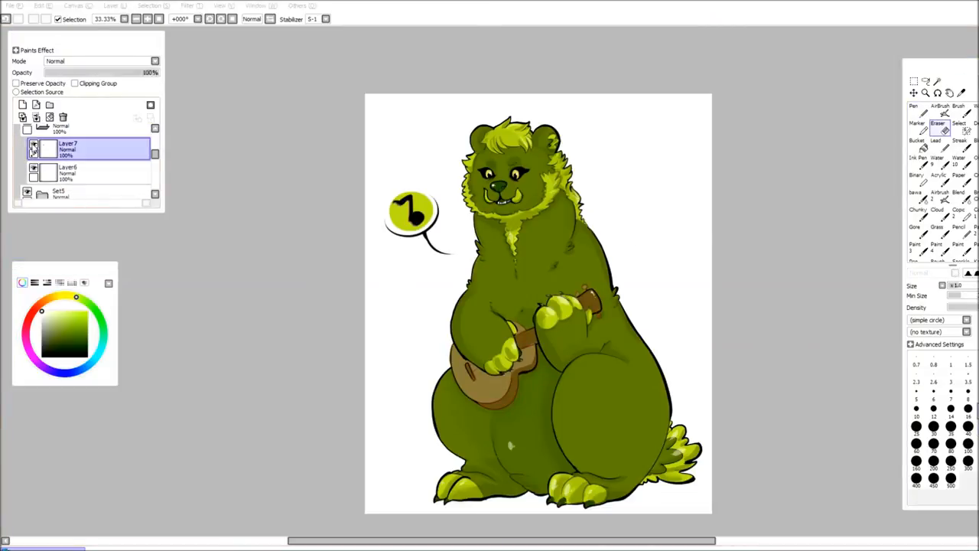
left_click(68, 172)
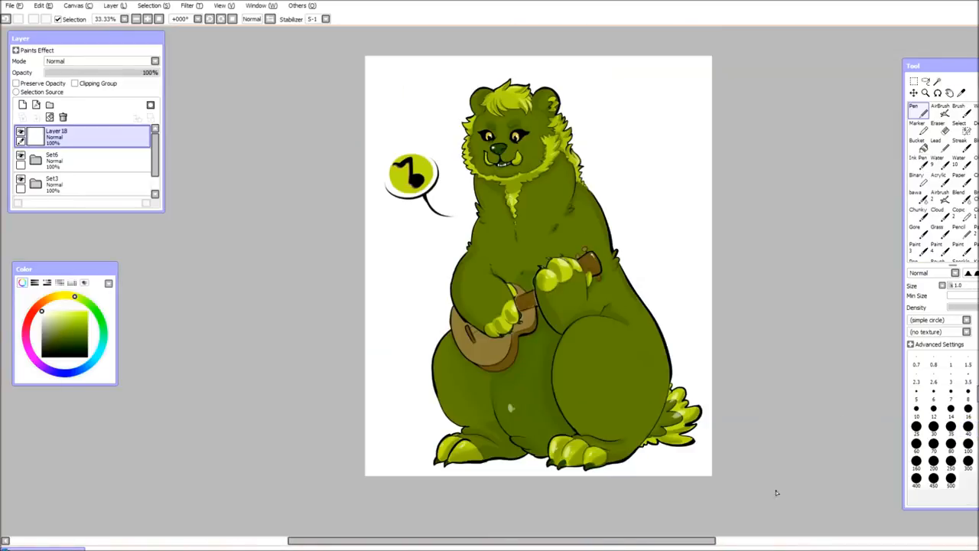
mouse_move(531, 358)
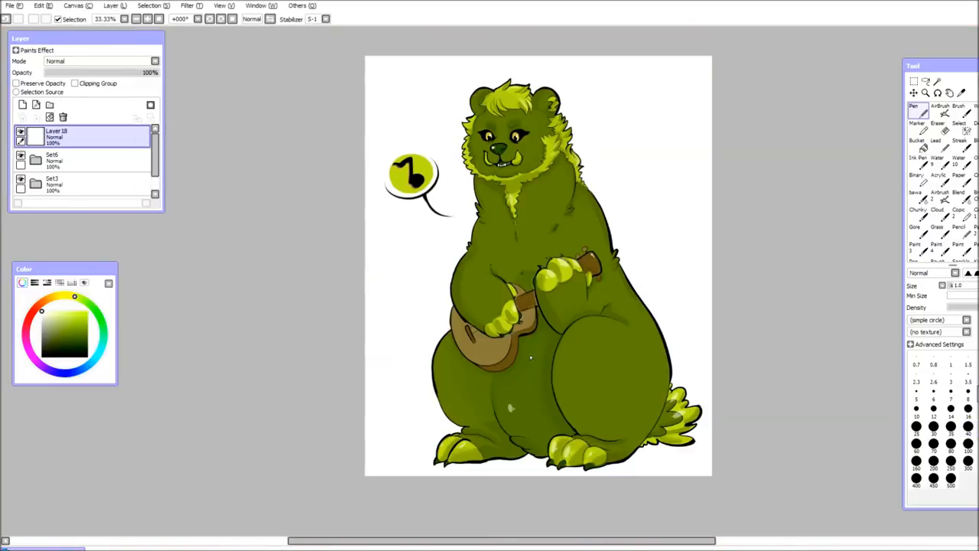